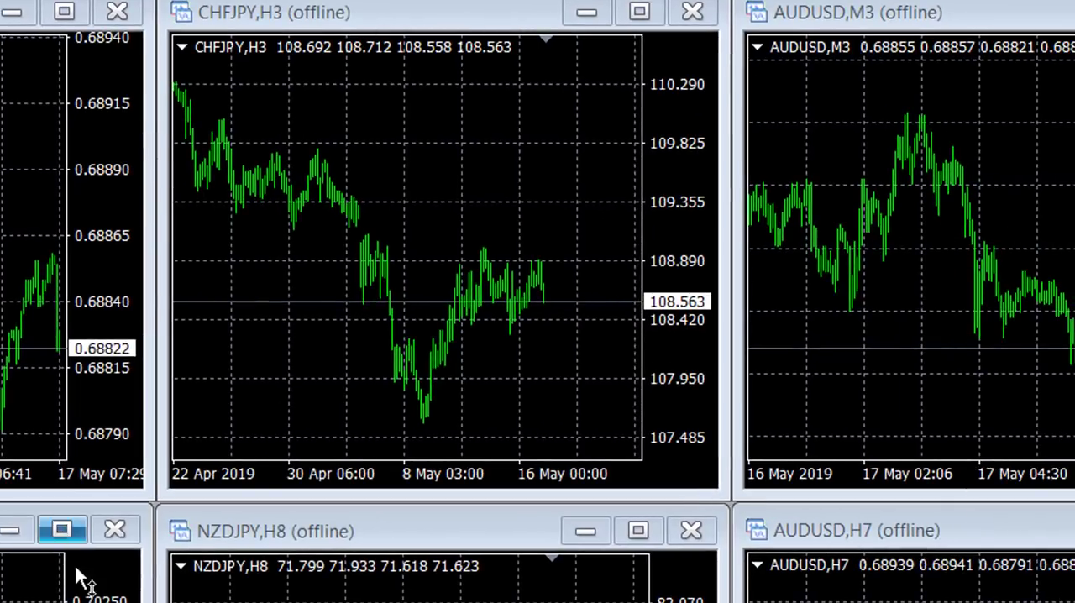
pyautogui.moveTo(786, 525)
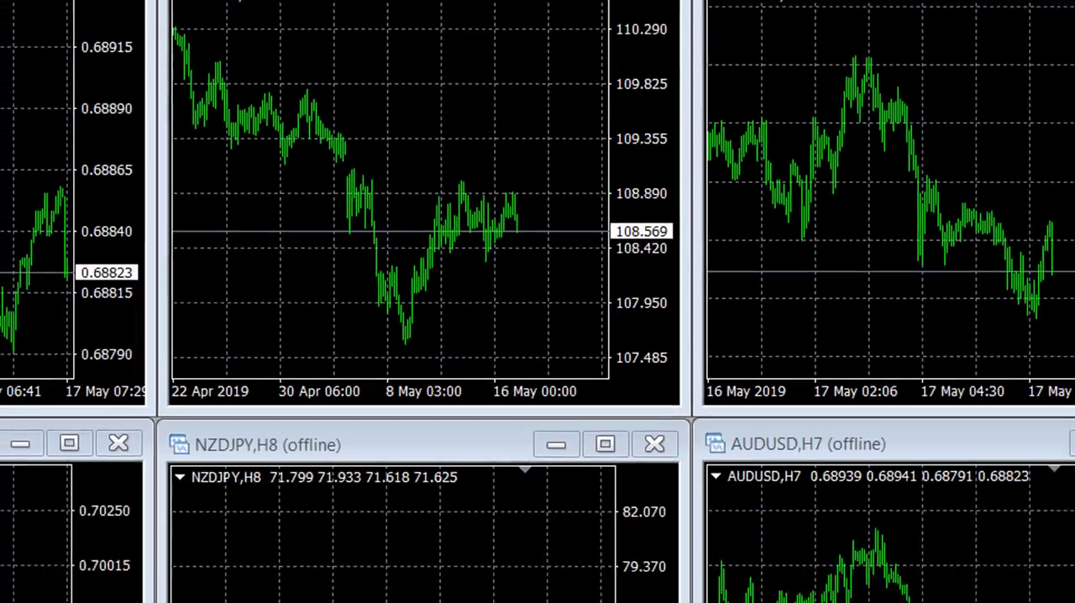
# Start a new USDJPY H1 chart from the New Chart symbol list
pyautogui.scroll(-3)
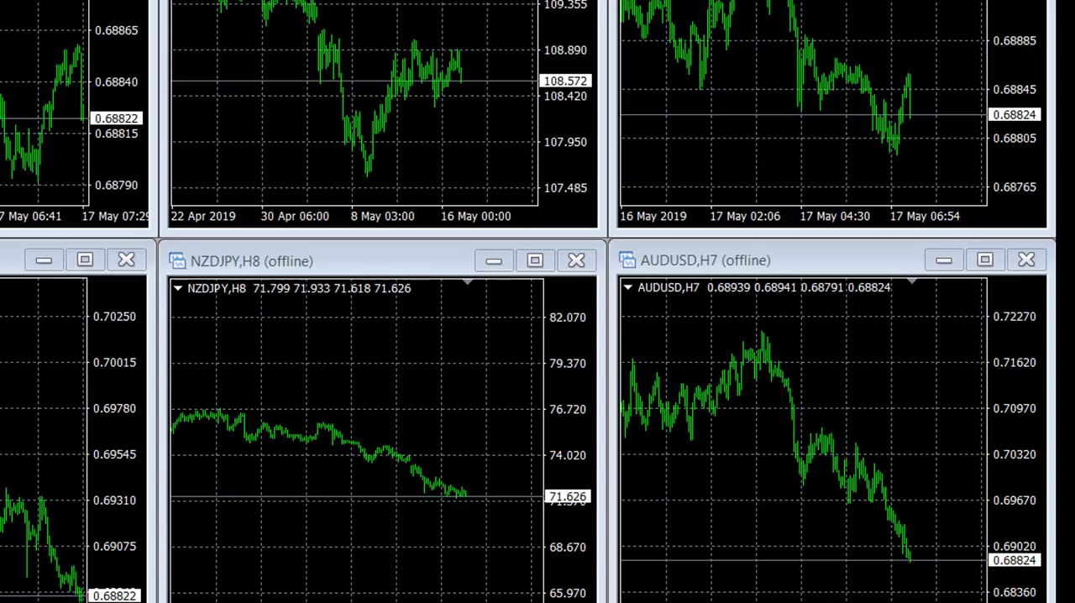
pyautogui.moveTo(1009, 122)
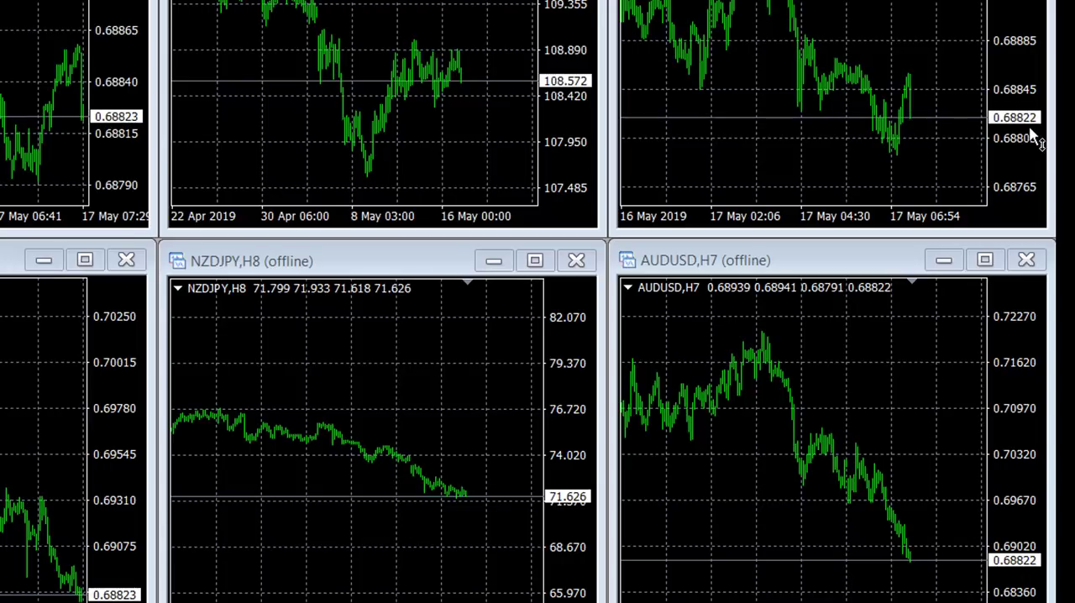
pyautogui.moveTo(1033, 155)
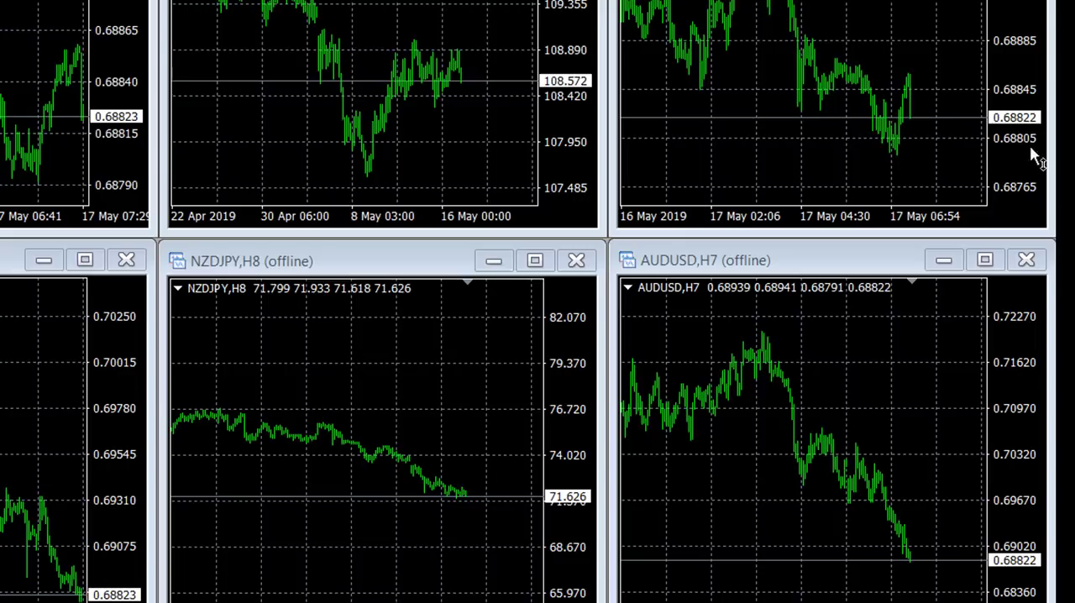
pyautogui.moveTo(1031, 581)
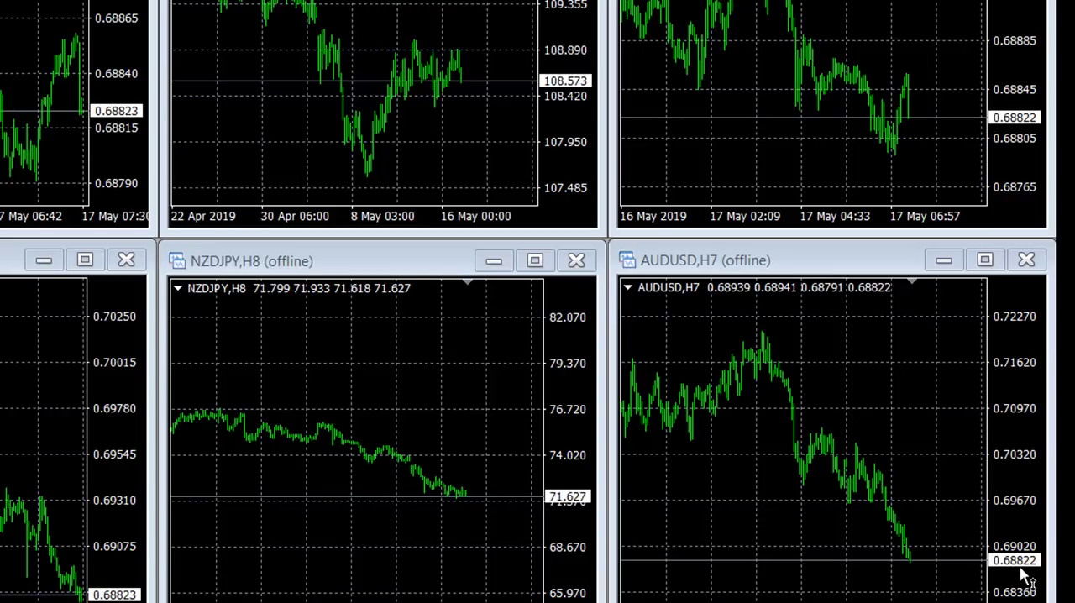
pyautogui.moveTo(573, 520)
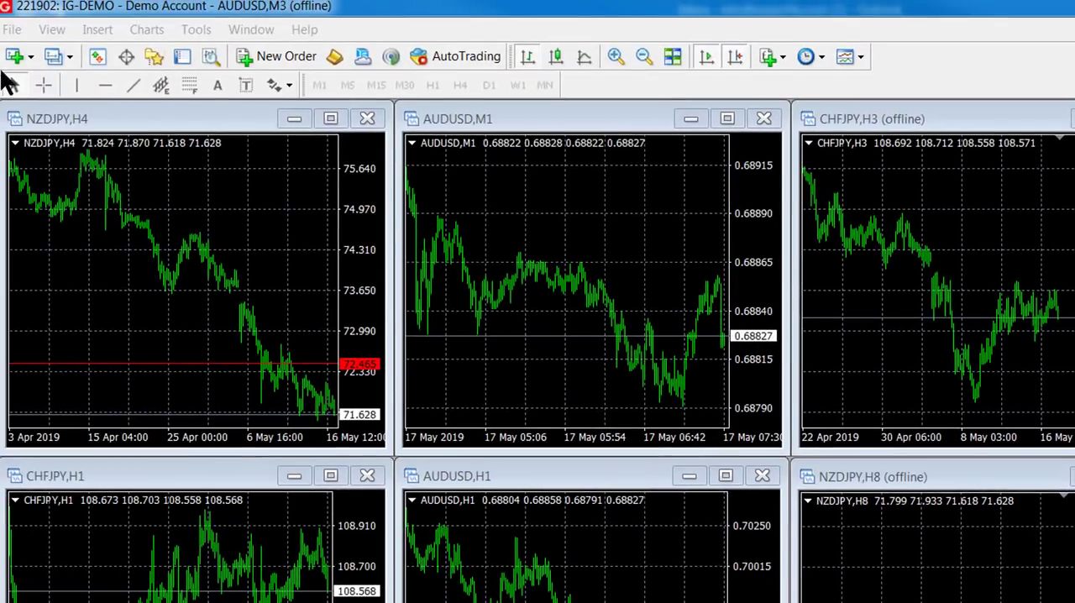
pyautogui.click(9, 56)
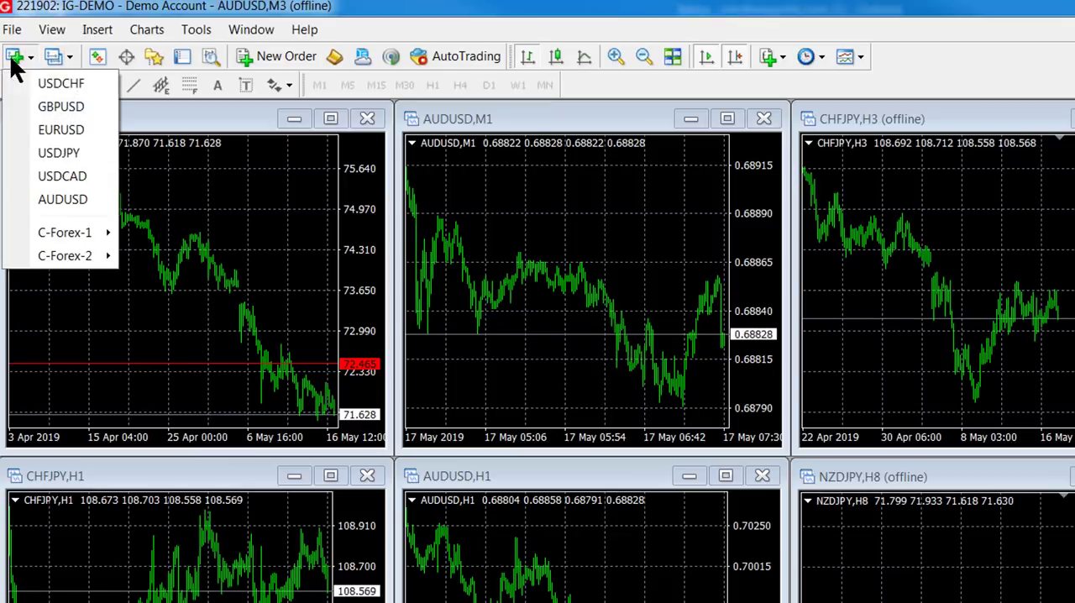
pyautogui.moveTo(59, 153)
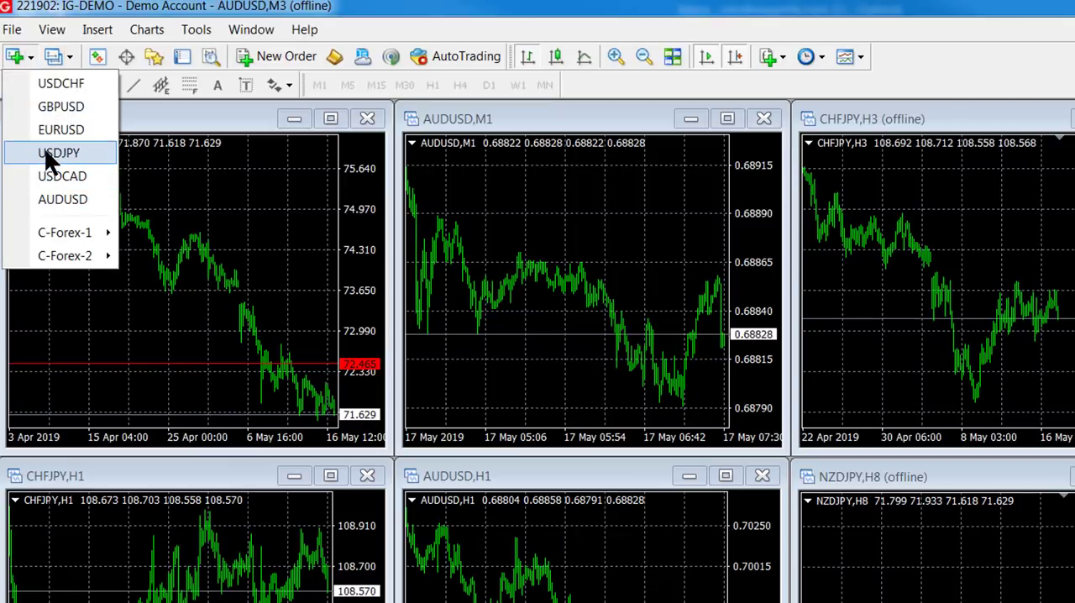
pyautogui.click(59, 152)
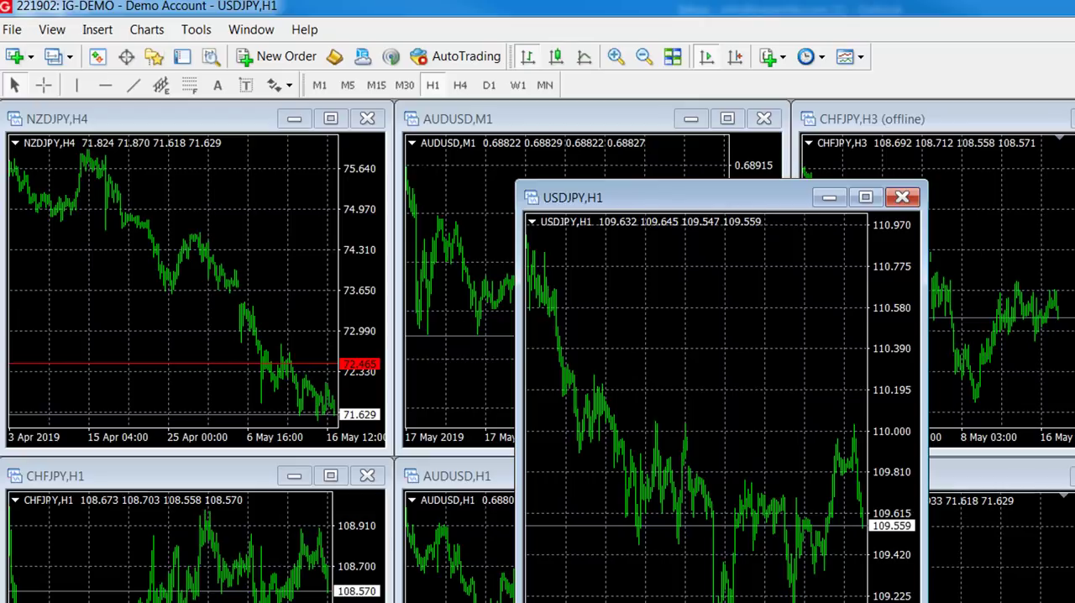
pyautogui.moveTo(154, 57)
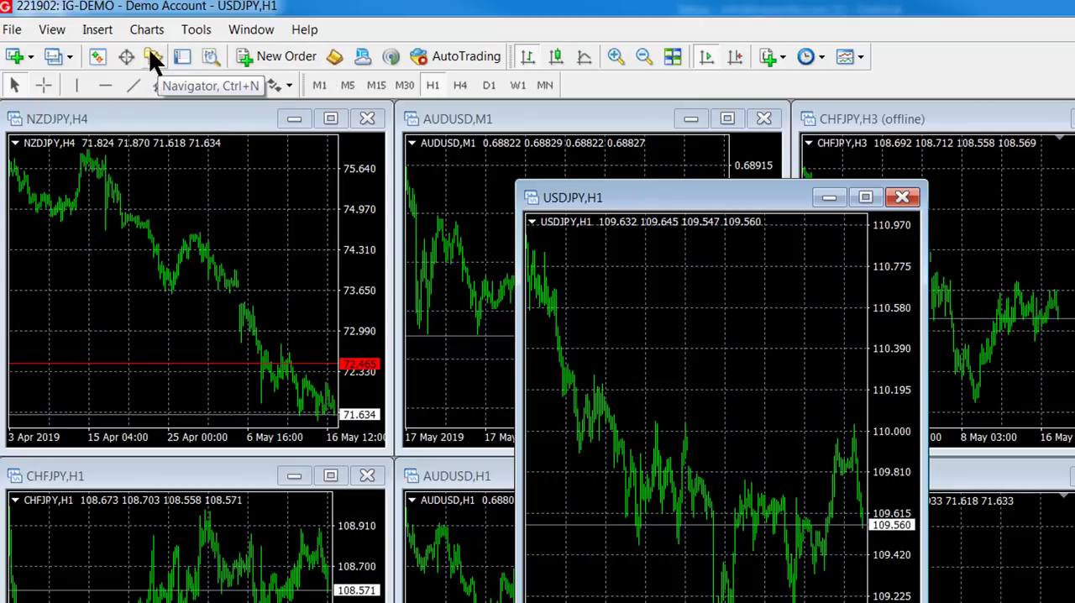
# Show the Navigator listing accounts, expert advisors and scripts with PeriodConverter
pyautogui.click(155, 57)
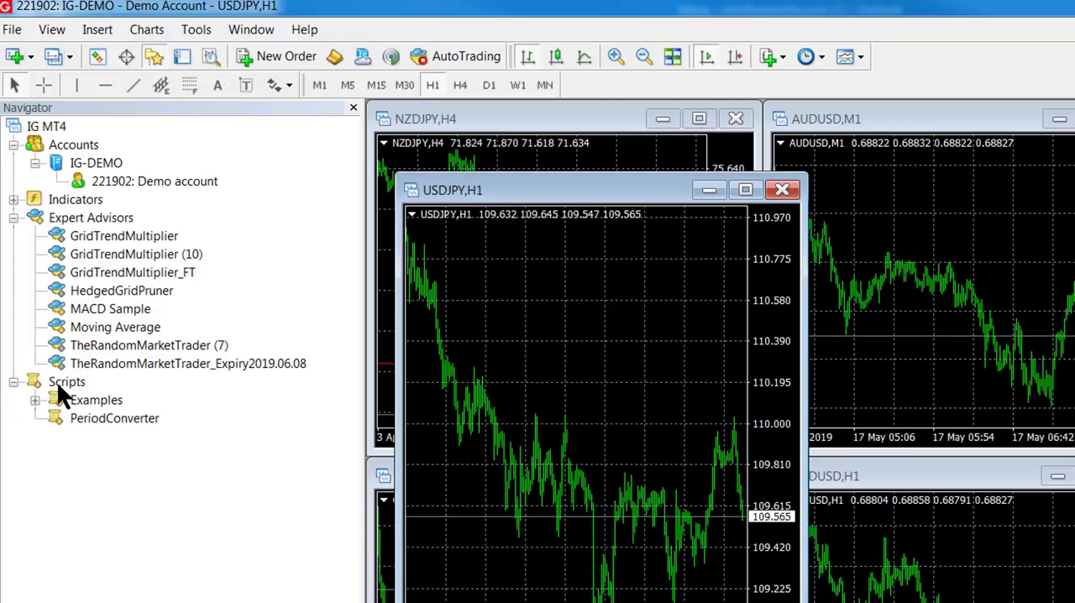
pyautogui.moveTo(67, 445)
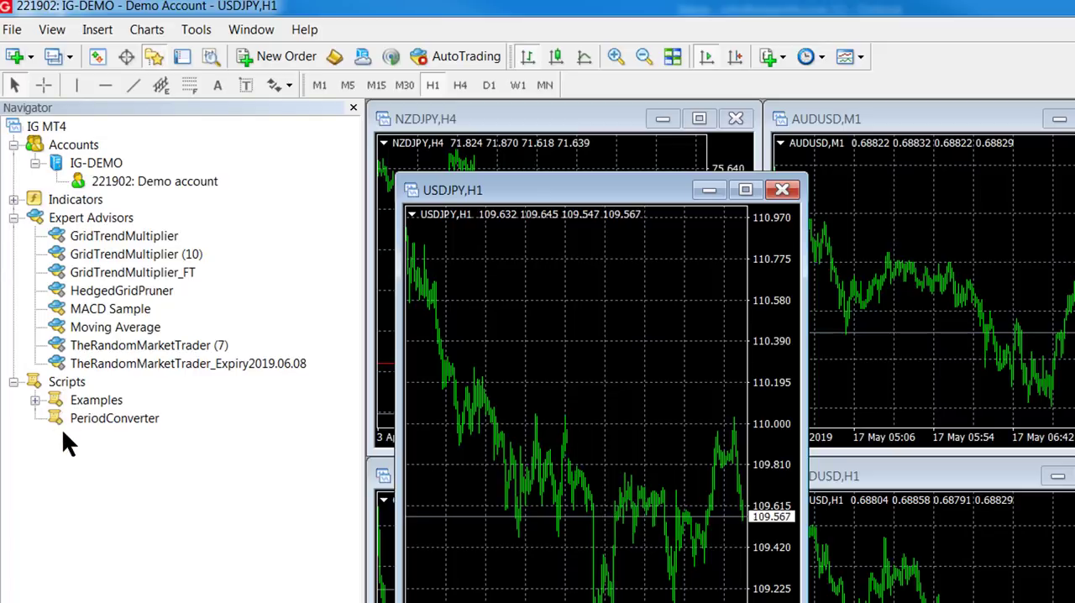
pyautogui.moveTo(95, 424)
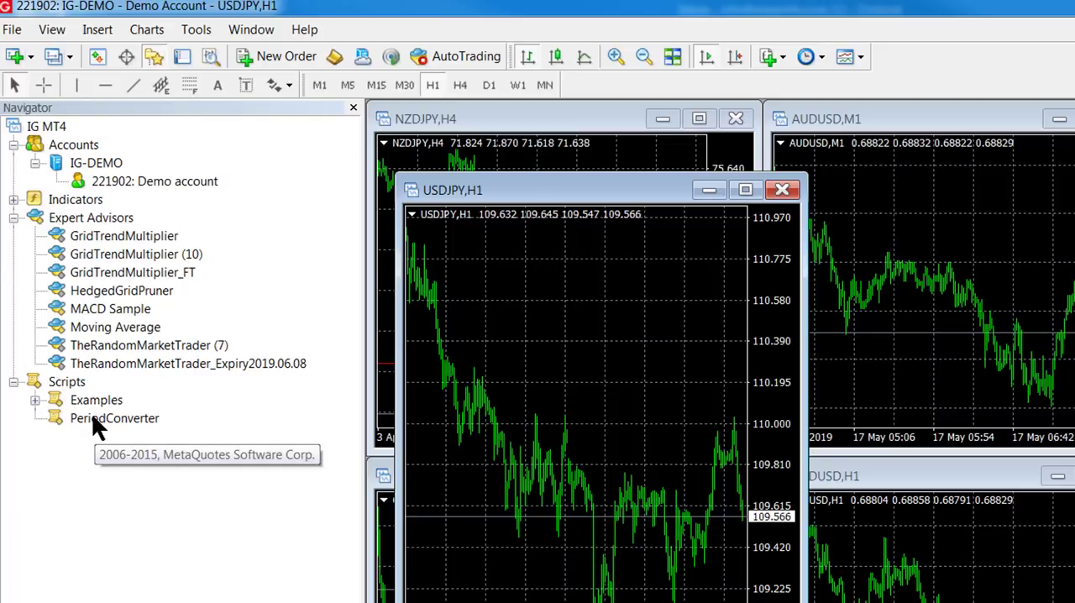
pyautogui.moveTo(679, 317)
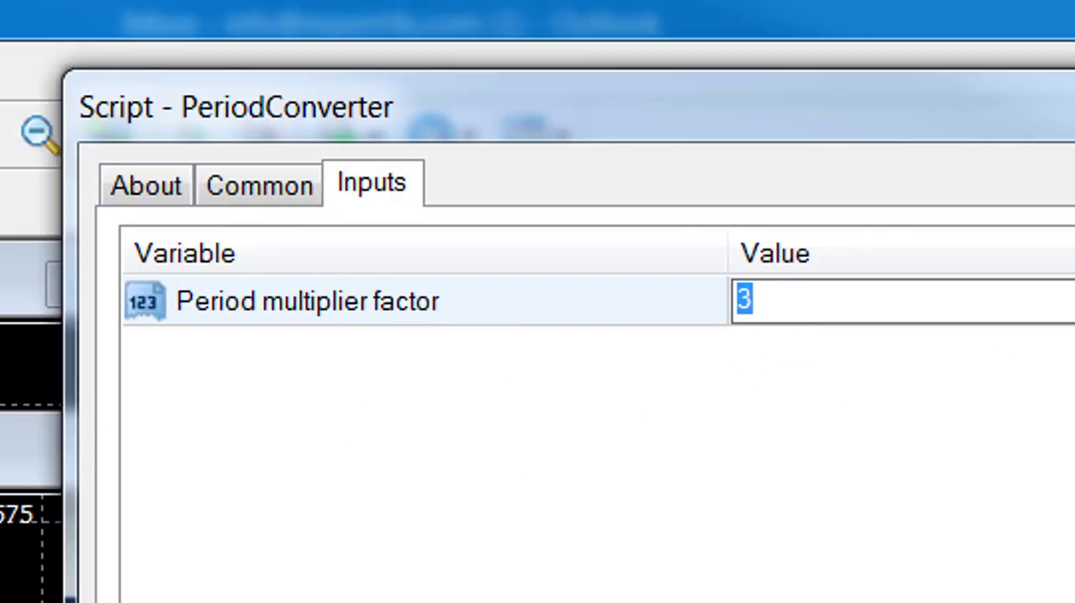
pyautogui.moveTo(643, 424)
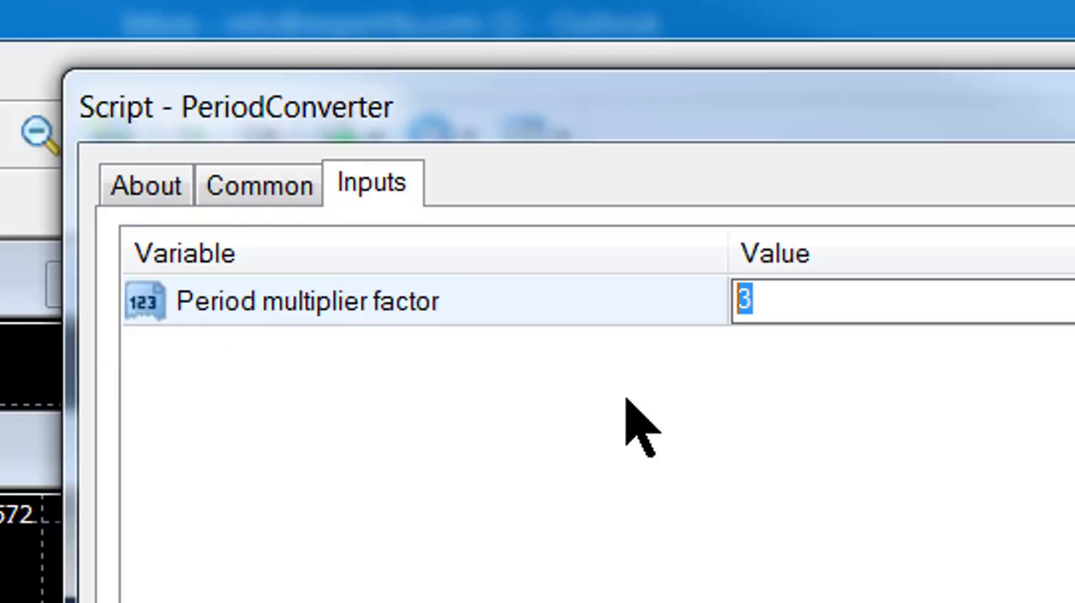
# Set PeriodConverter's period multiplier factor to 2 and run it on USDJPY H1
pyautogui.write('2')
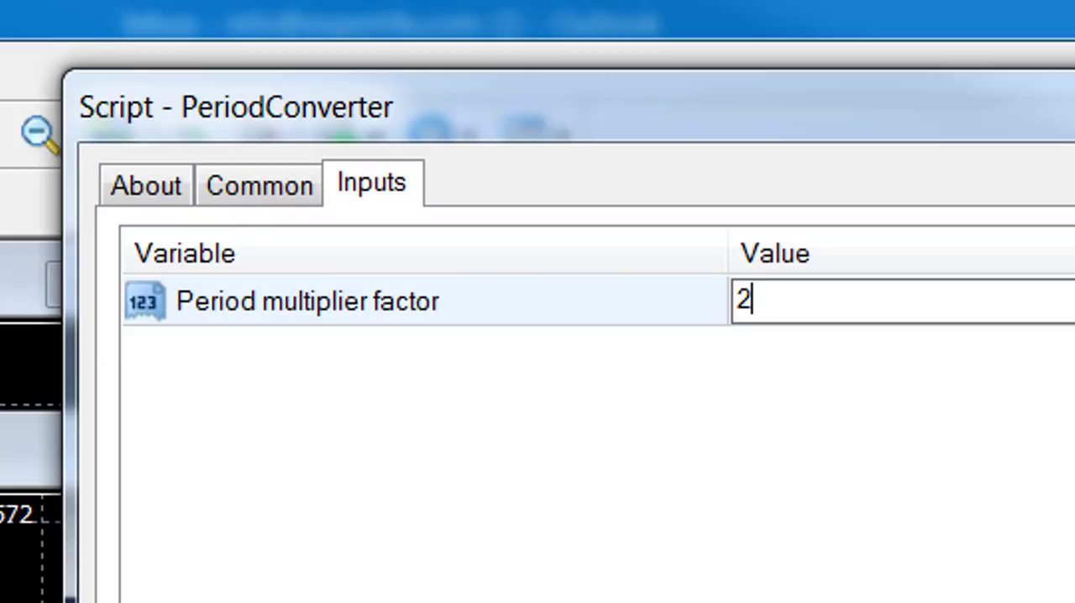
pyautogui.click(307, 301)
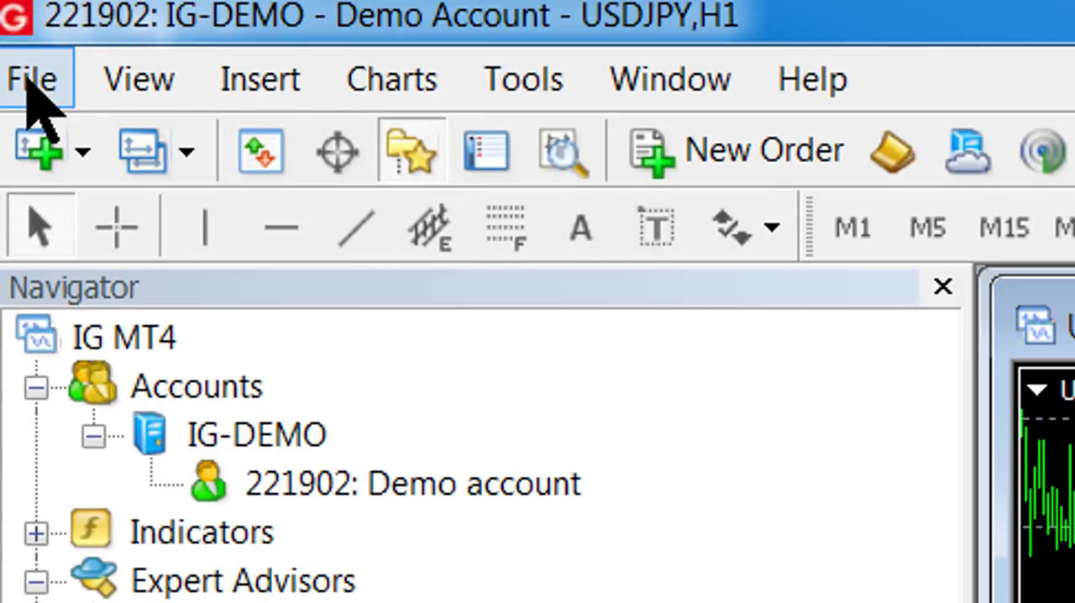
# Open the USDJPY,H2 offline chart via File > Open Offline and move it below the H1 chart
pyautogui.click(31, 77)
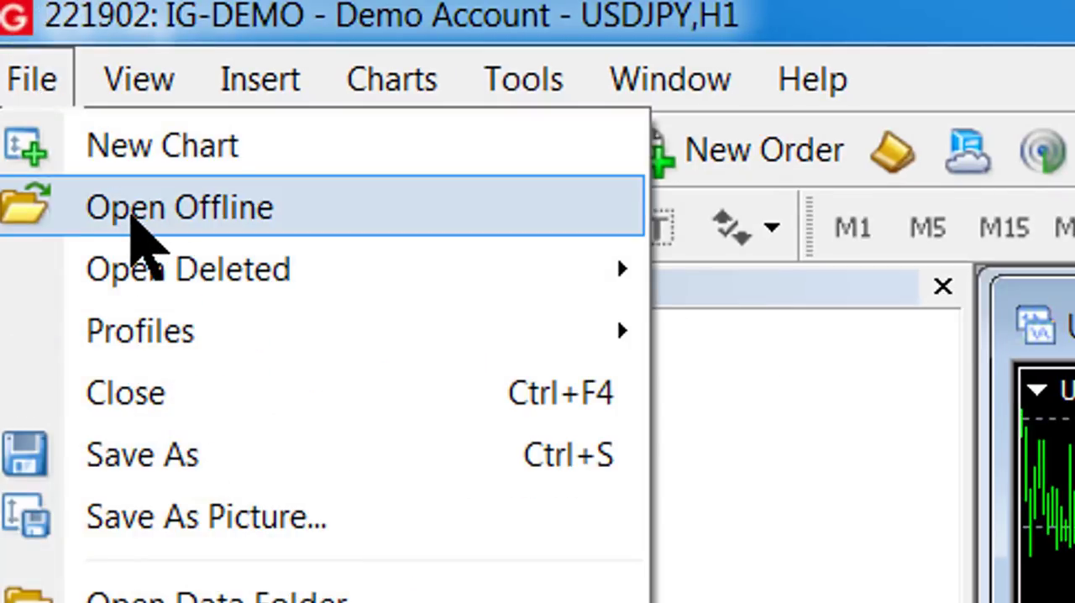
pyautogui.click(178, 208)
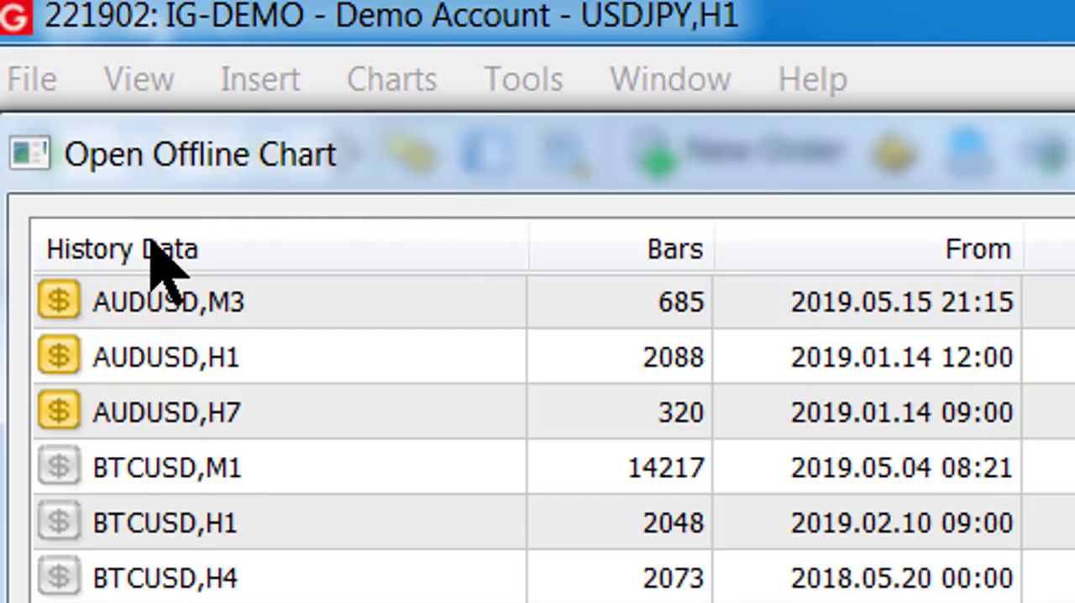
pyautogui.moveTo(168, 466)
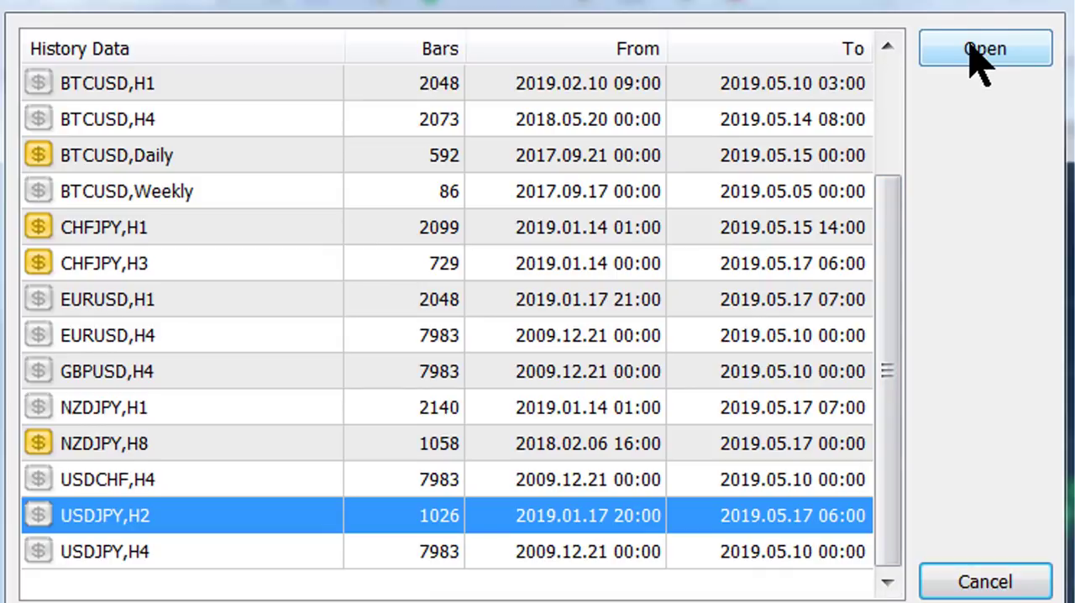
pyautogui.click(985, 48)
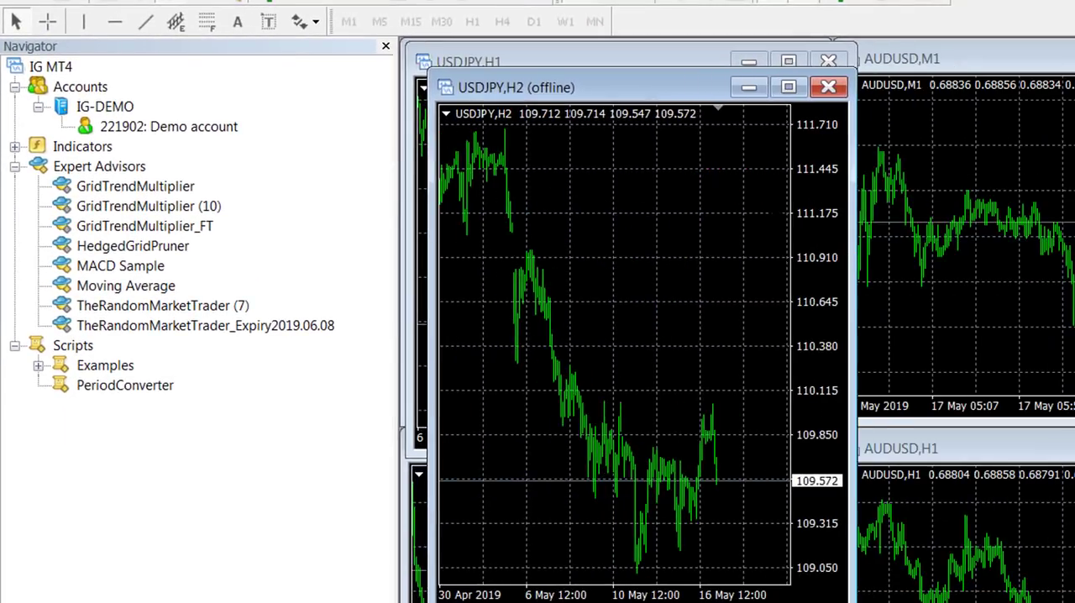
pyautogui.moveTo(517, 88); pyautogui.dragTo(517, 214)
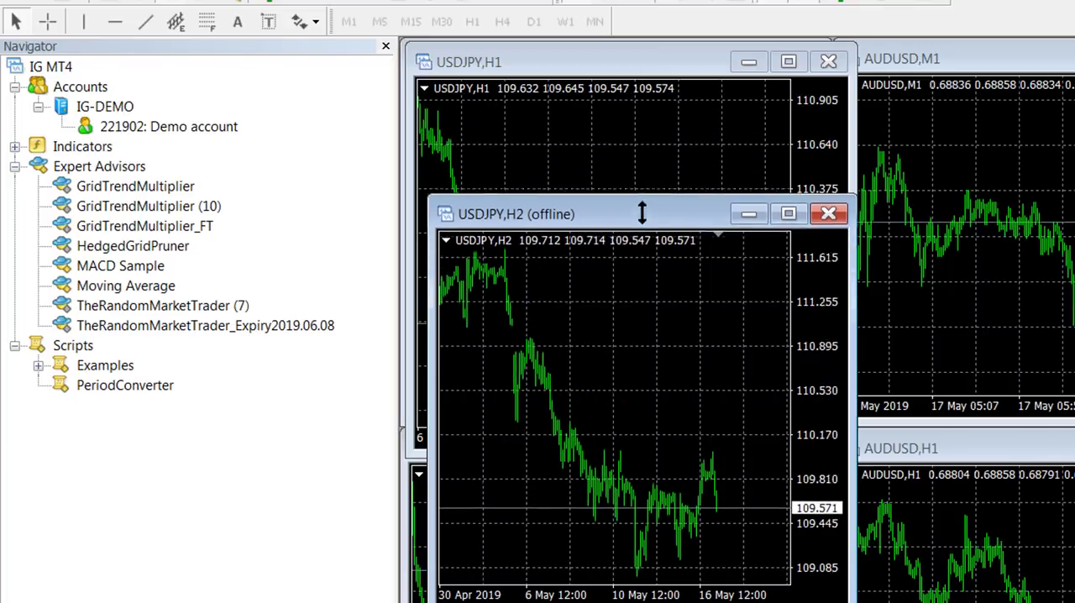